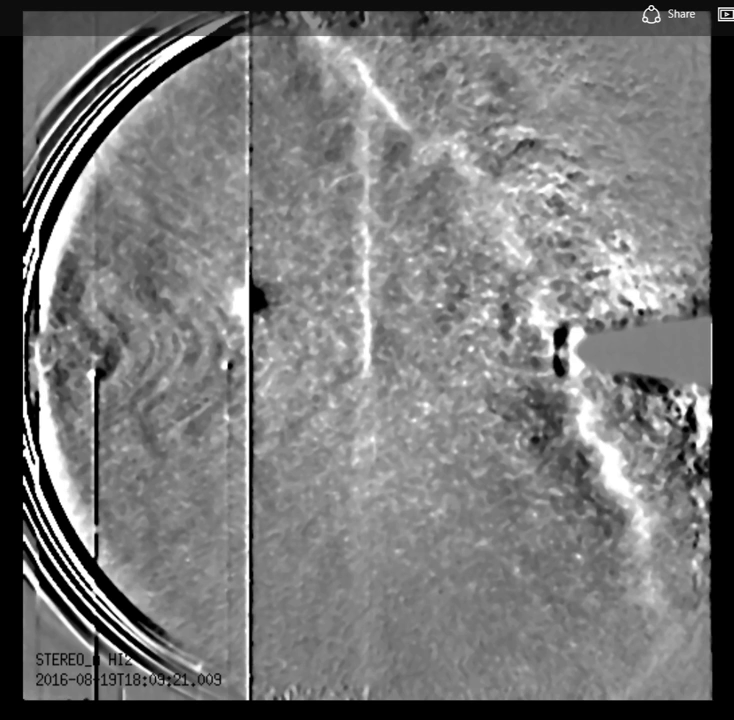
# Step: Pause the HI2-A video in Photos on the frame labelling Venus, Mars, Mercury and Pluto
pyautogui.click(238, 356)
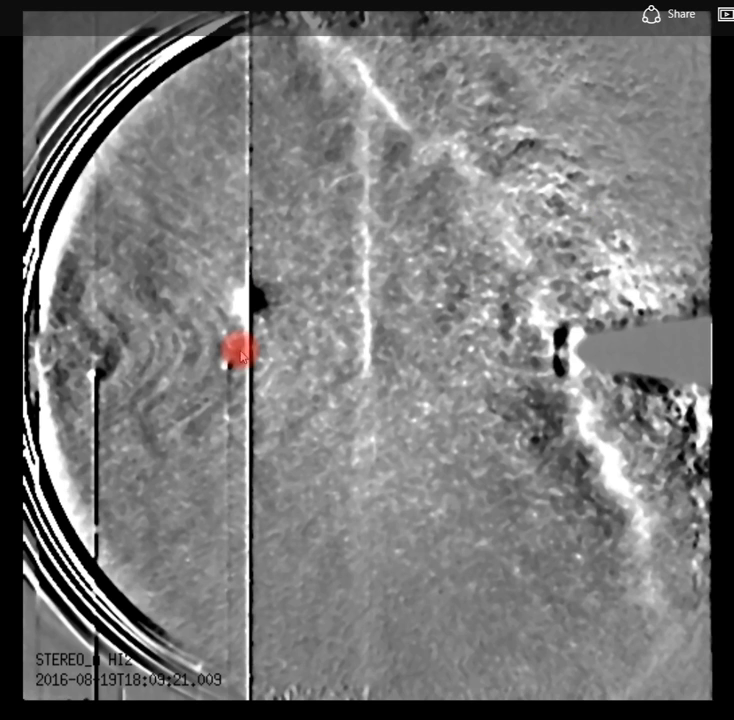
pyautogui.moveTo(232, 303)
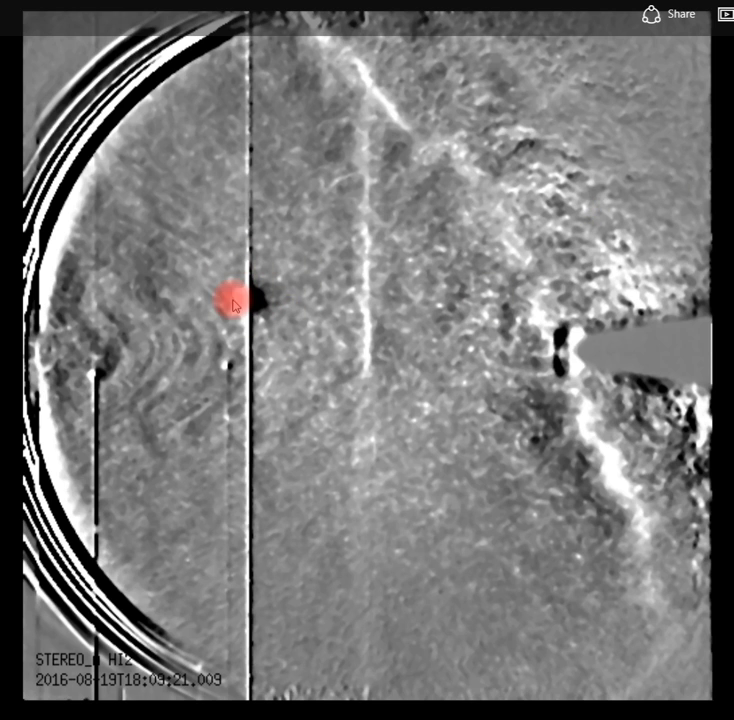
pyautogui.moveTo(213, 355)
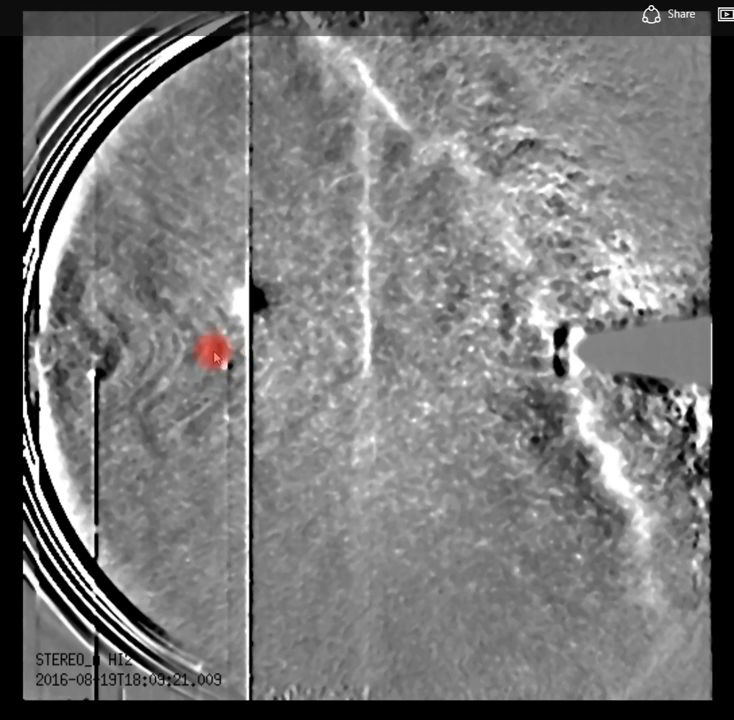
pyautogui.moveTo(120, 350)
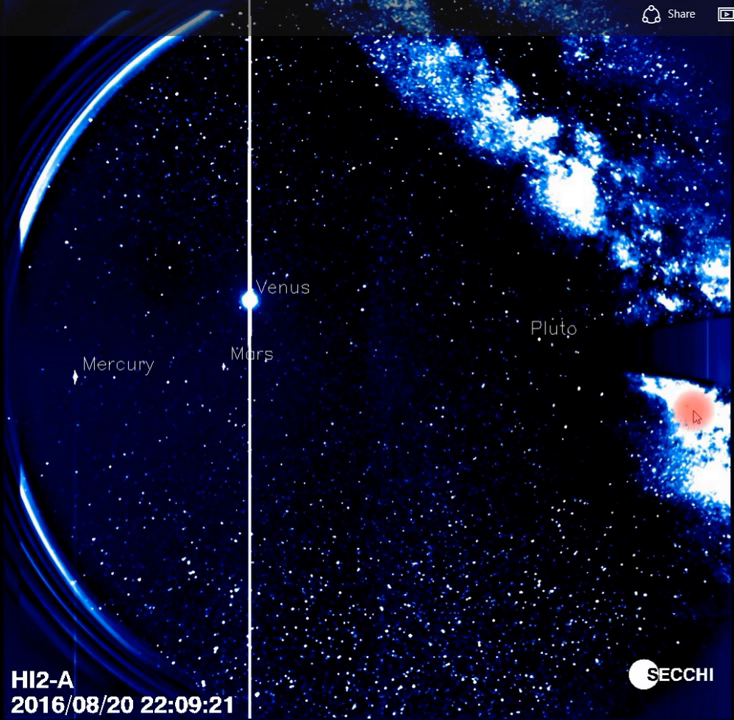
pyautogui.moveTo(694, 413)
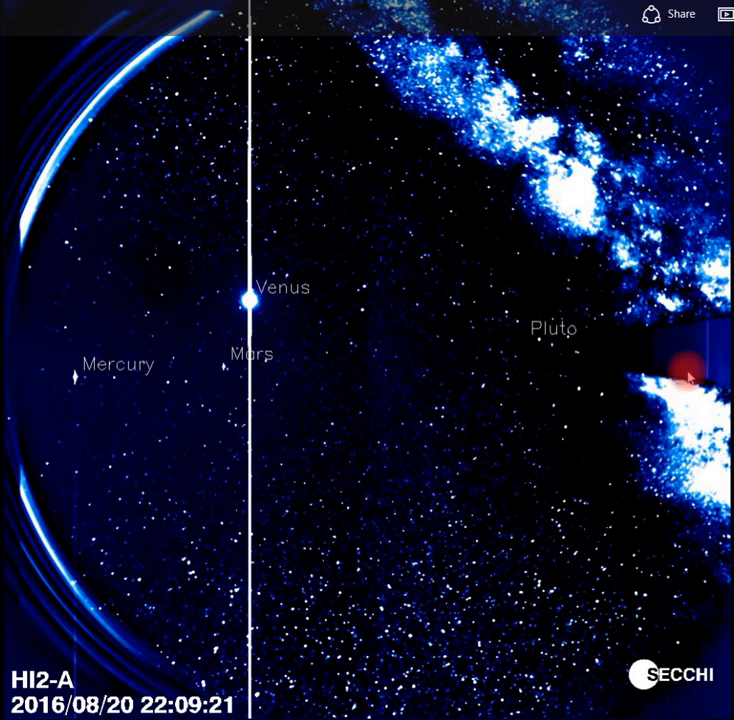
pyautogui.moveTo(690, 395)
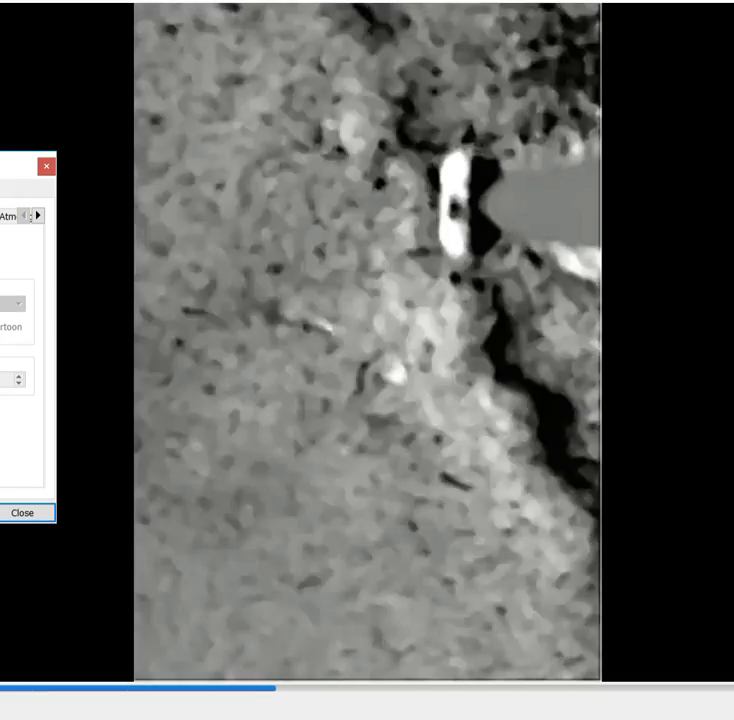
# Step: Play the cropped, cartoon-smoothed footage around the bright spot near the occulter
pyautogui.click(408, 363)
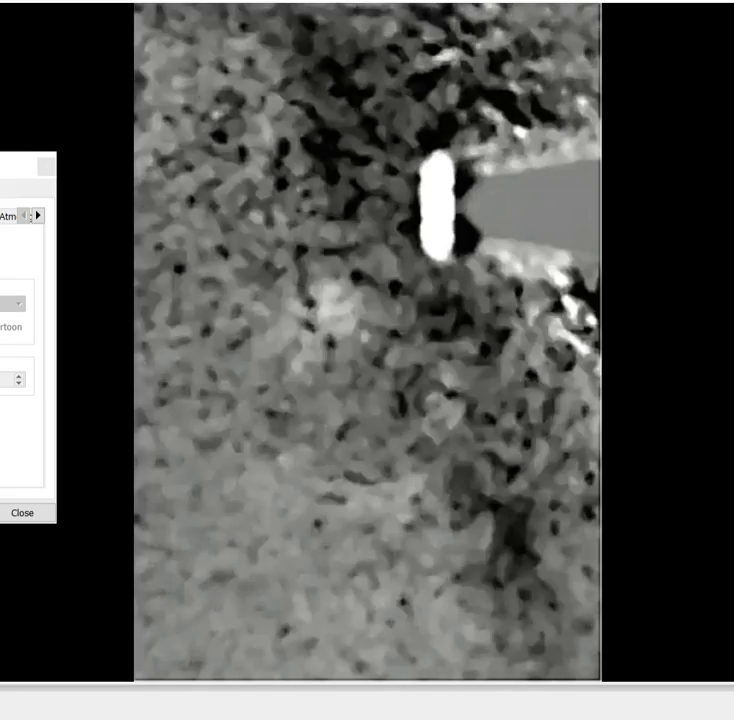
# Step: Play the filtered clip at a lower frame rate to follow the object below the bright spot
pyautogui.click(440, 461)
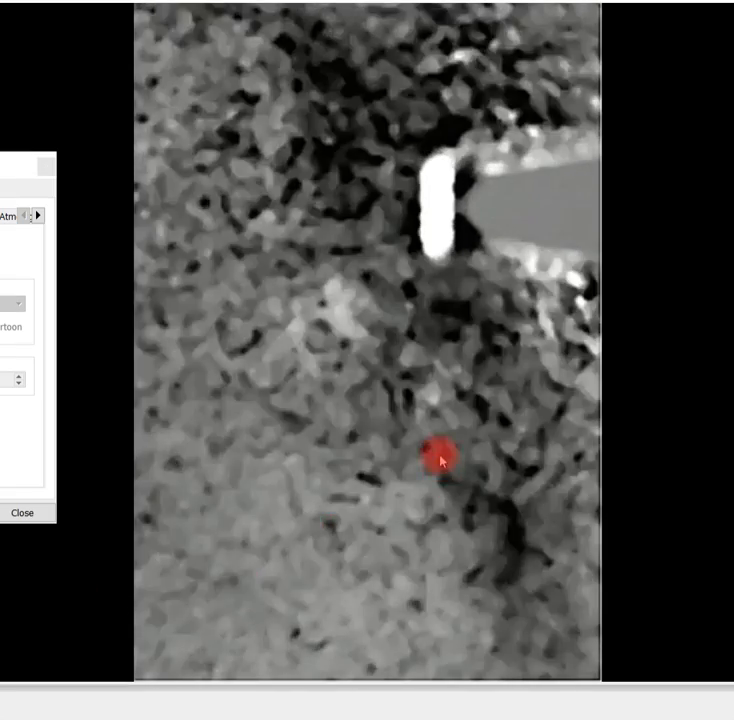